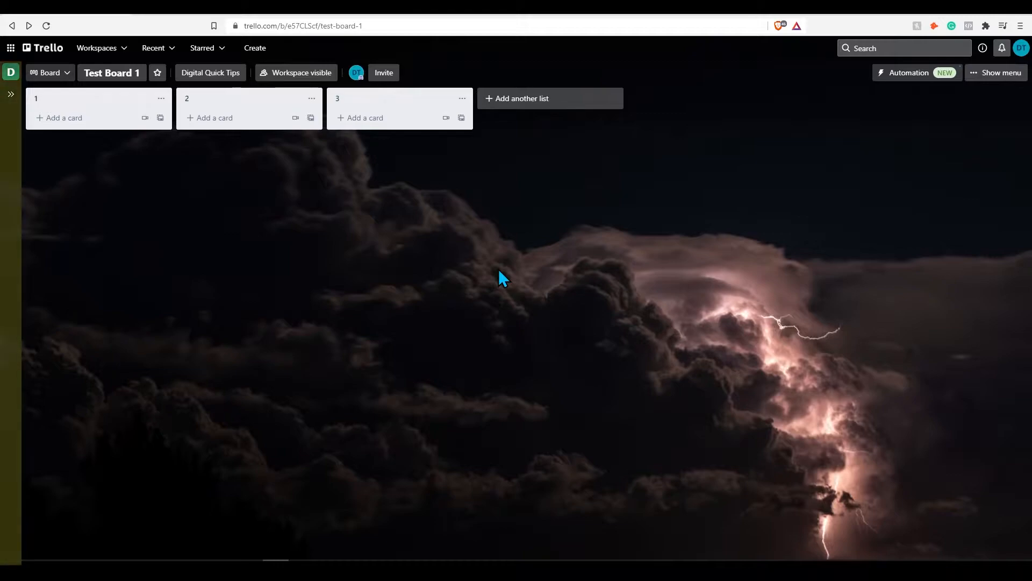
{"action": "mouse_move", "coordinate": [284, 96]}
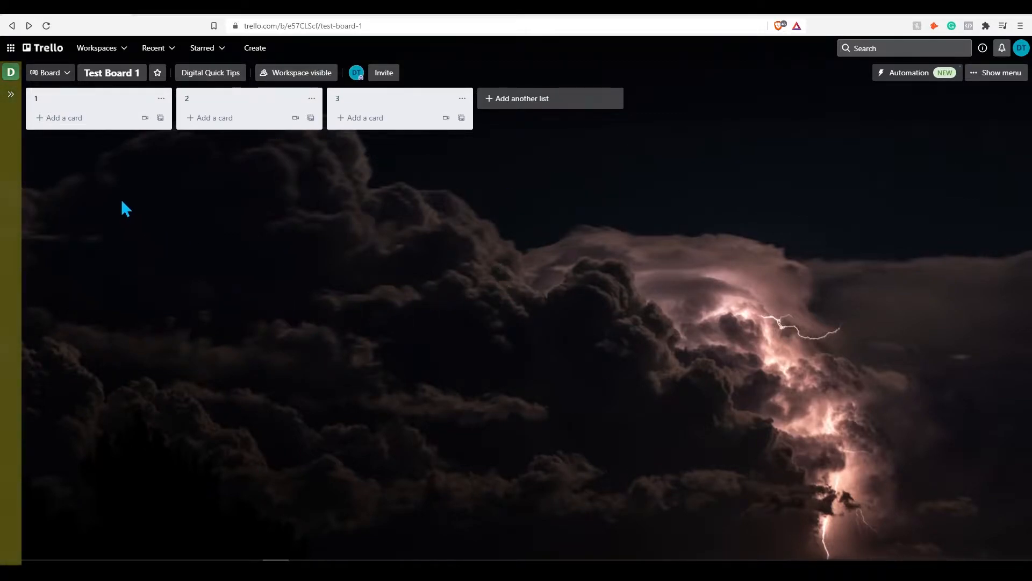
{"action": "mouse_move", "coordinate": [11, 143]}
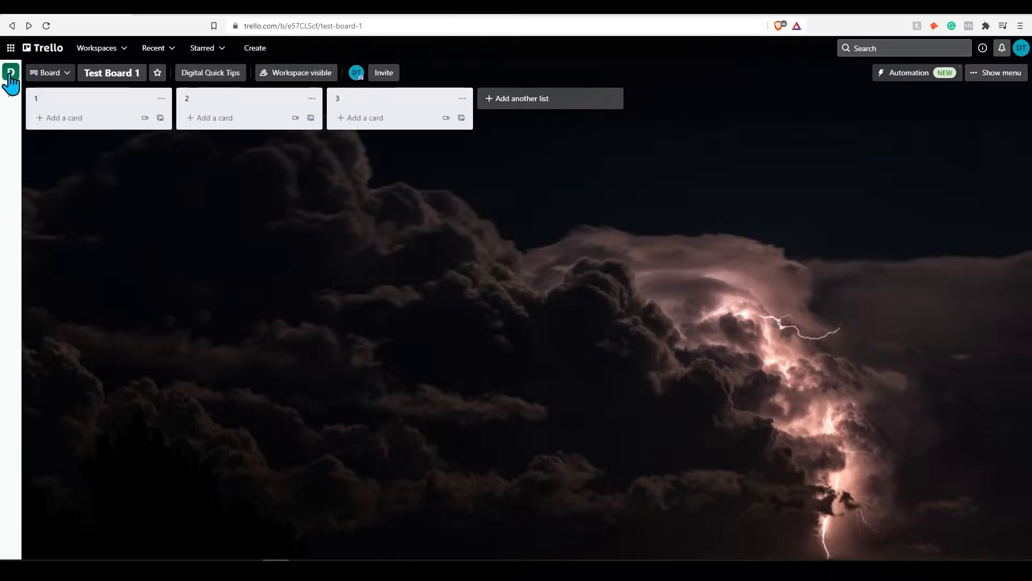
Expand the left sidebar and go to the Digital Quick Tips workspace page.
{"action": "left_click", "coordinate": [10, 73]}
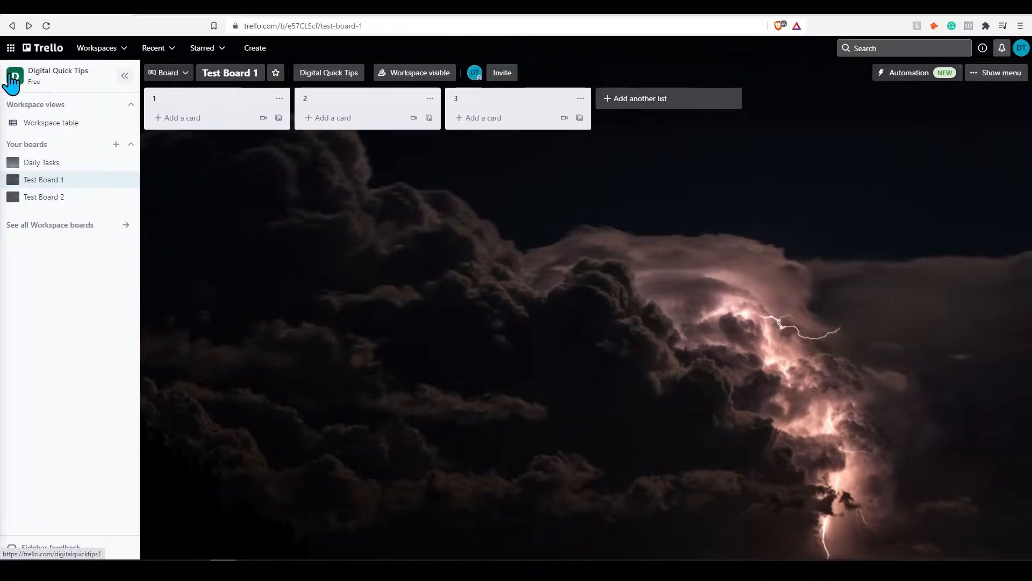
{"action": "mouse_move", "coordinate": [59, 79]}
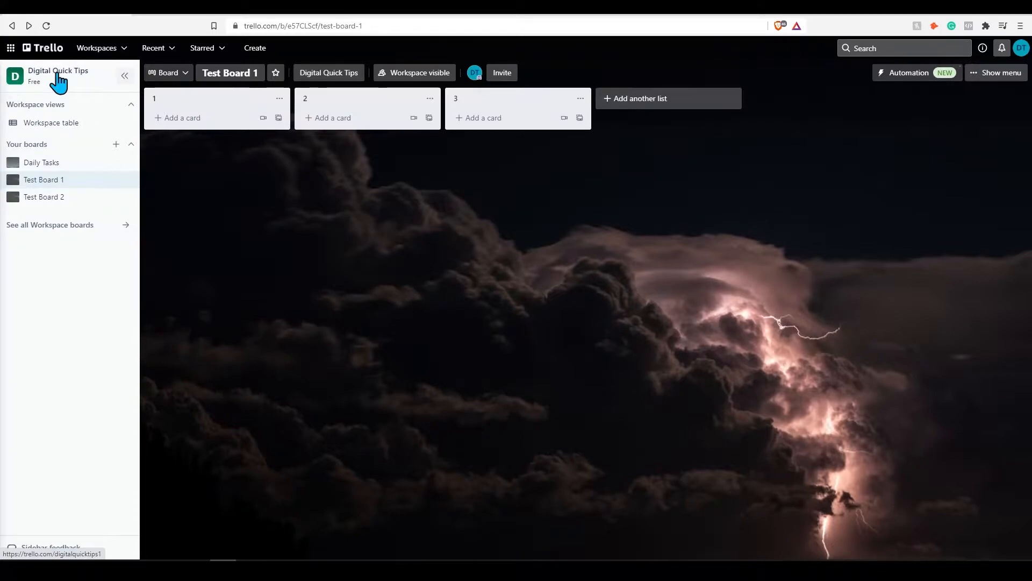
{"action": "left_click", "coordinate": [58, 72]}
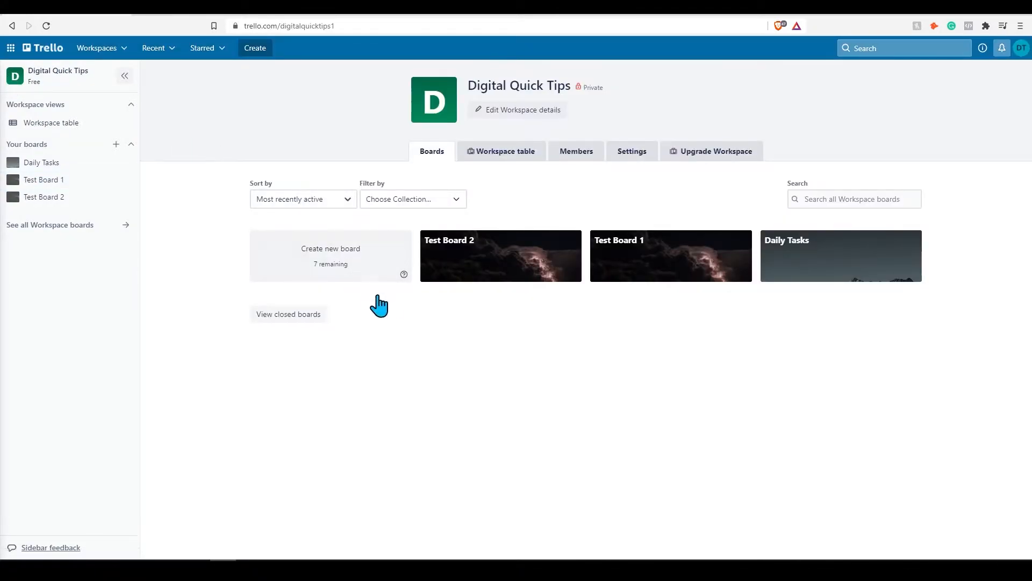
{"action": "mouse_move", "coordinate": [468, 349]}
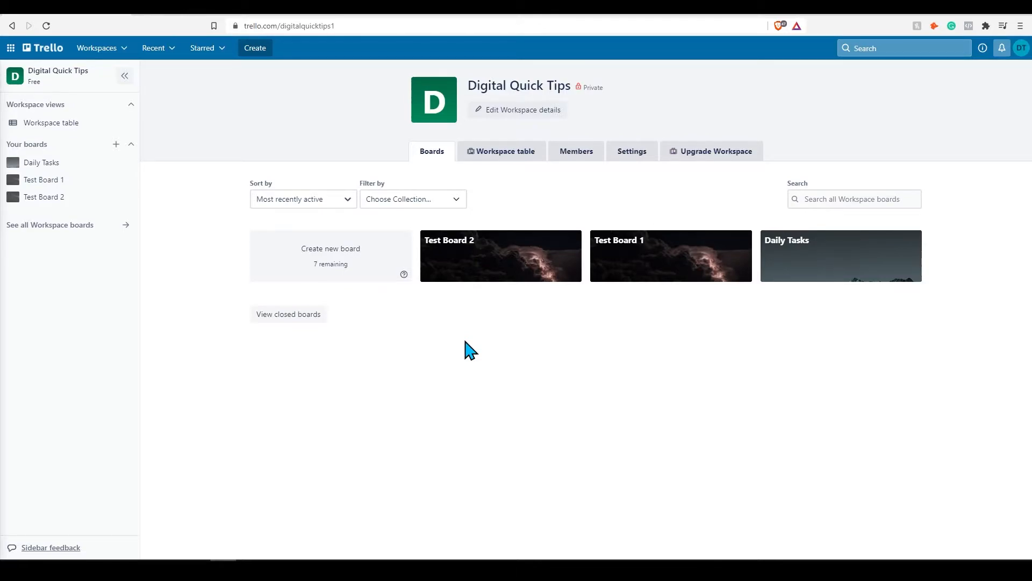
Edit the workspace details to upload the red DQ Tips image as the logo.
{"action": "left_click", "coordinate": [518, 109]}
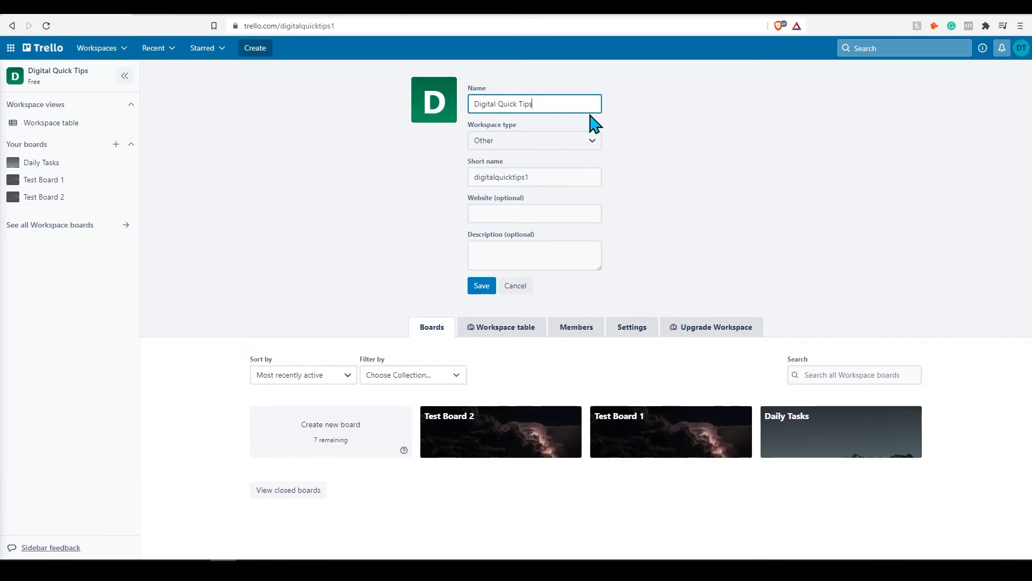
{"action": "left_click", "coordinate": [433, 100]}
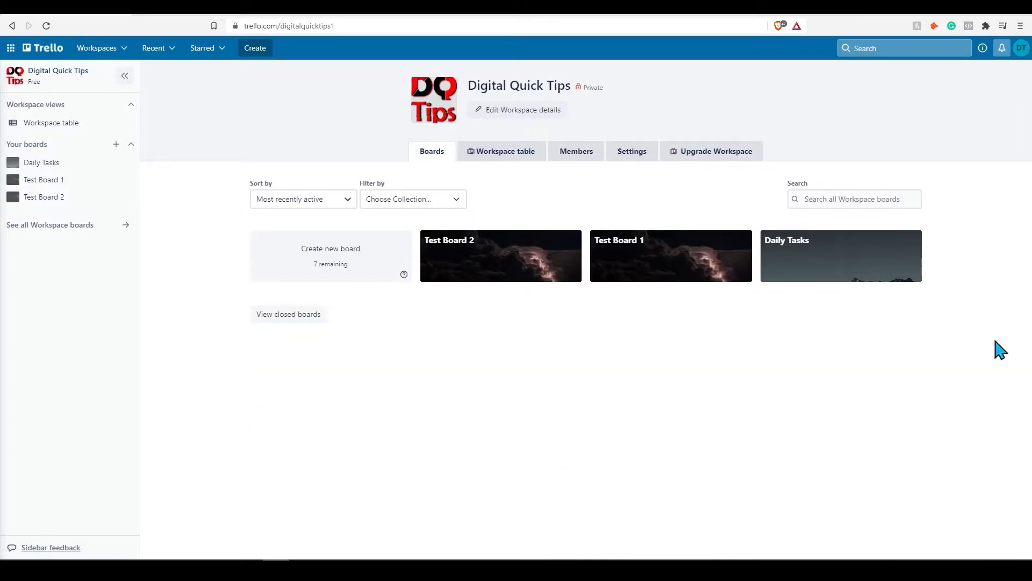
{"action": "mouse_move", "coordinate": [125, 75]}
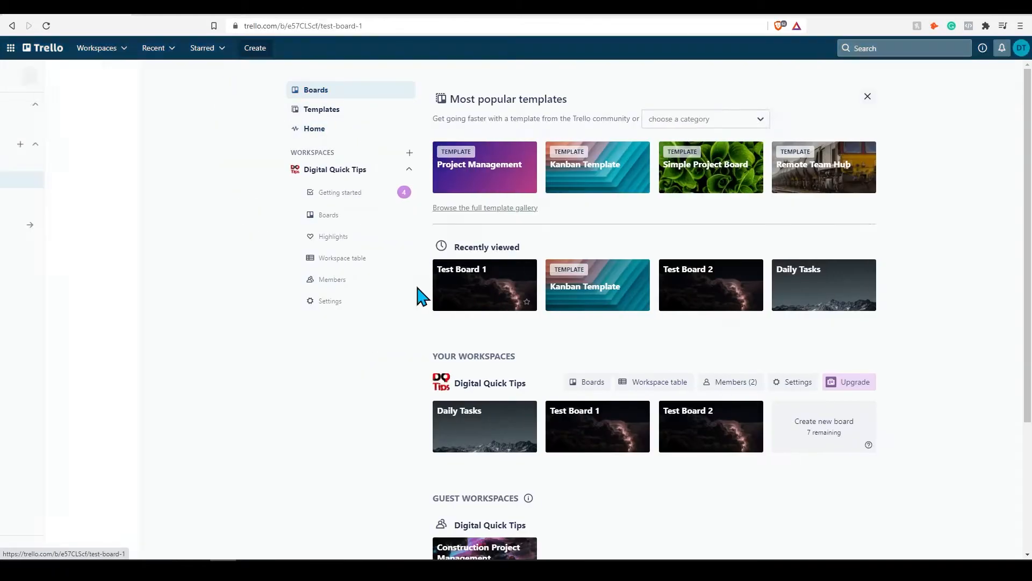
Return to the Digital Quick Tips workspace page and open Test Board 1.
{"action": "left_click", "coordinate": [484, 285]}
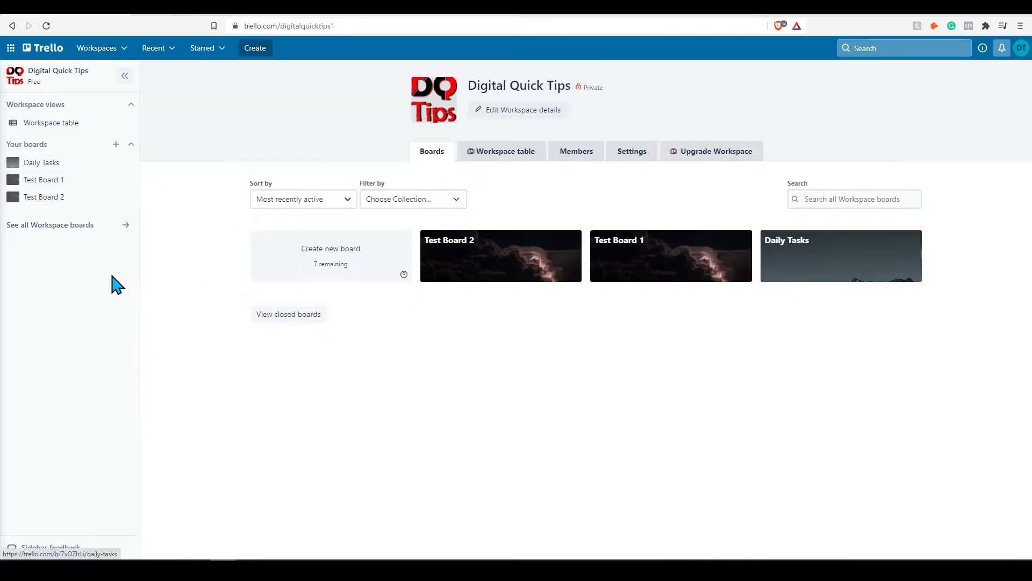
{"action": "left_click", "coordinate": [44, 179]}
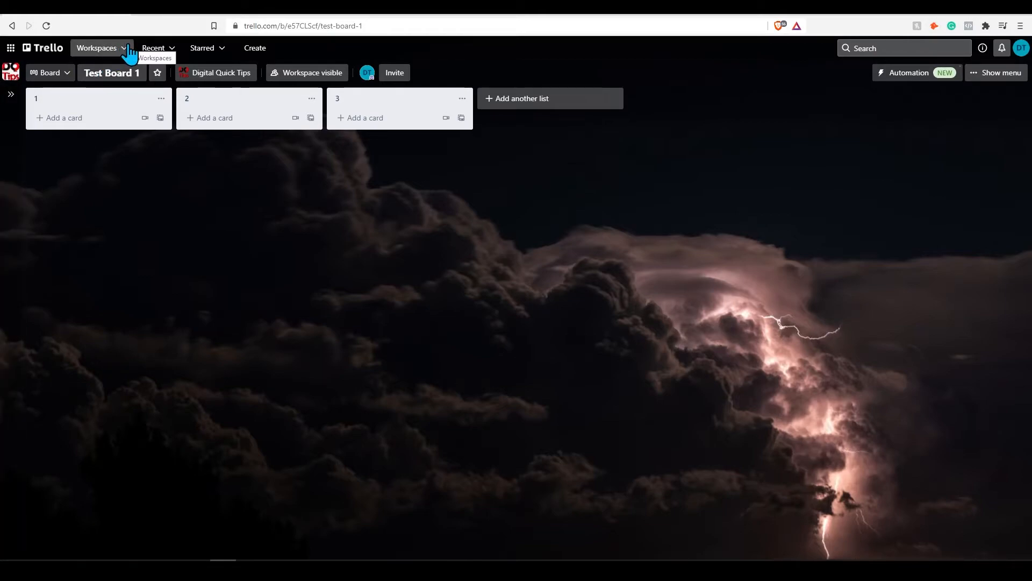
Expand the sidebar and switch through Test Board 2, Daily Tasks, Test Board 1, then Test Board 2.
{"action": "left_click", "coordinate": [97, 47]}
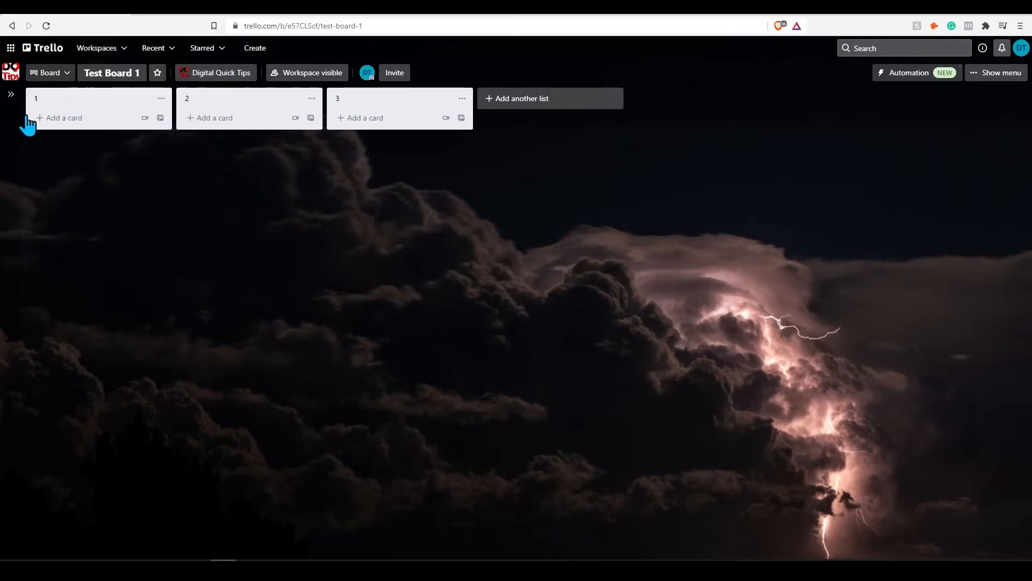
{"action": "left_click", "coordinate": [11, 94]}
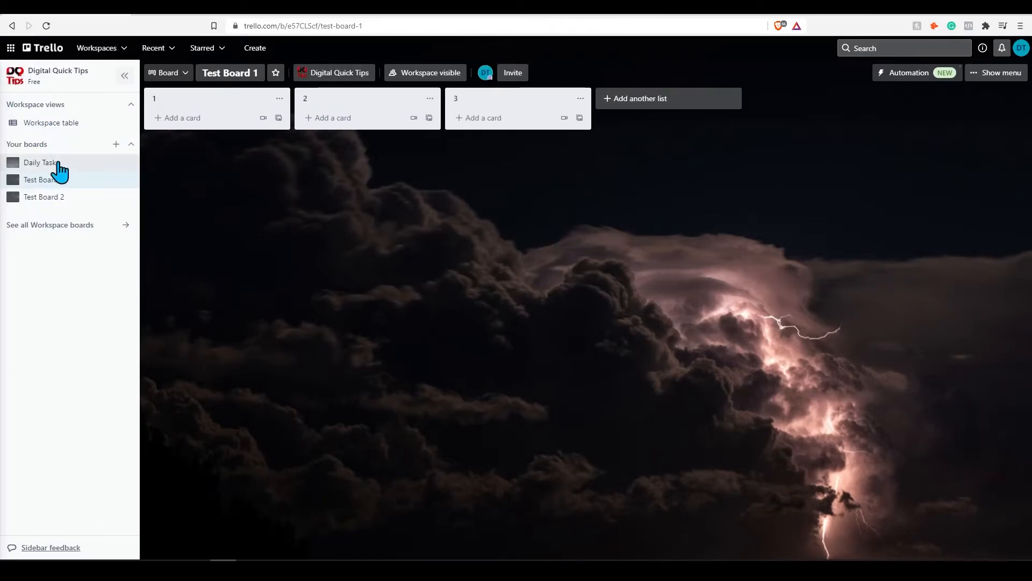
{"action": "mouse_move", "coordinate": [62, 168]}
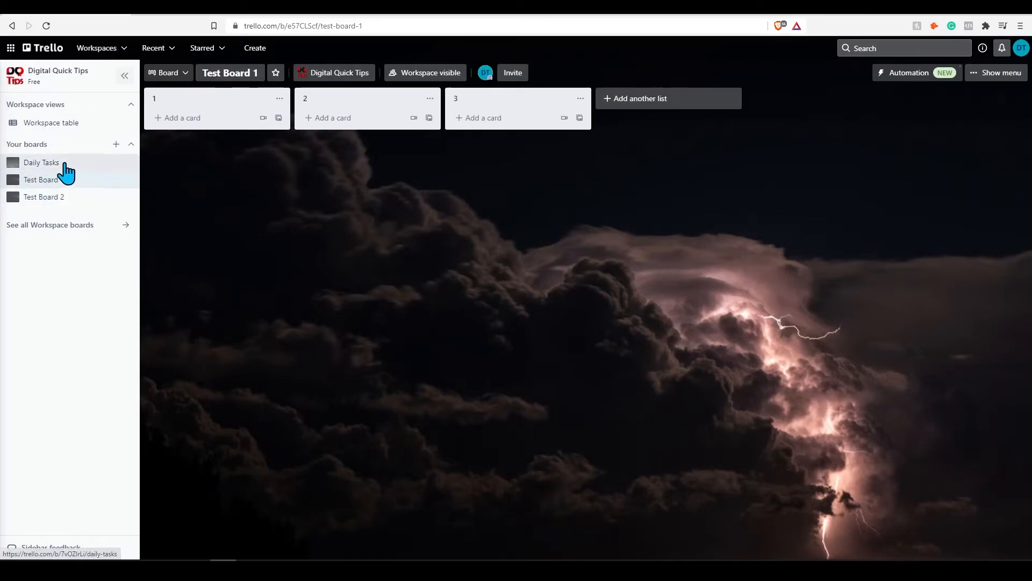
{"action": "mouse_move", "coordinate": [41, 163]}
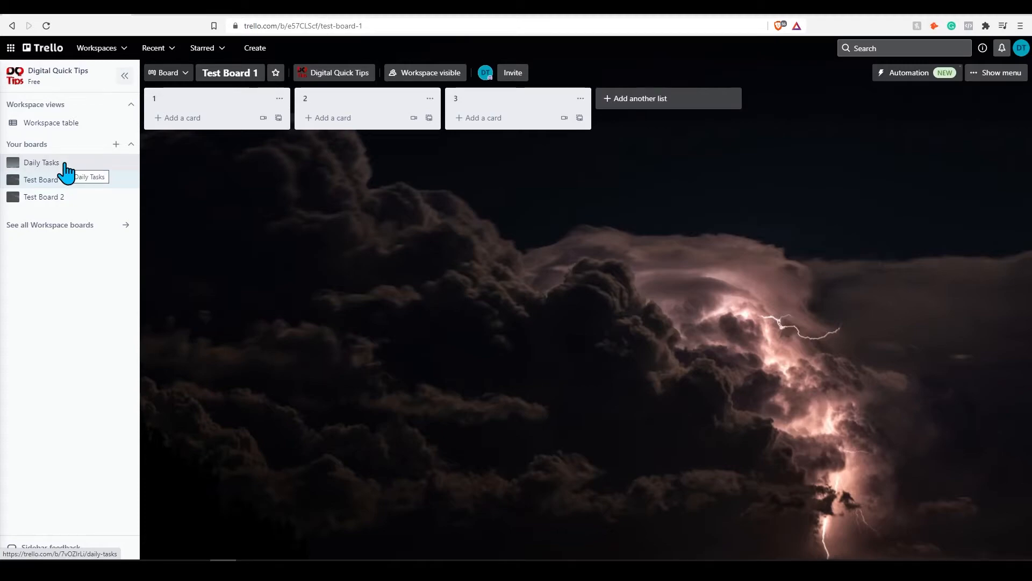
{"action": "left_click", "coordinate": [44, 196]}
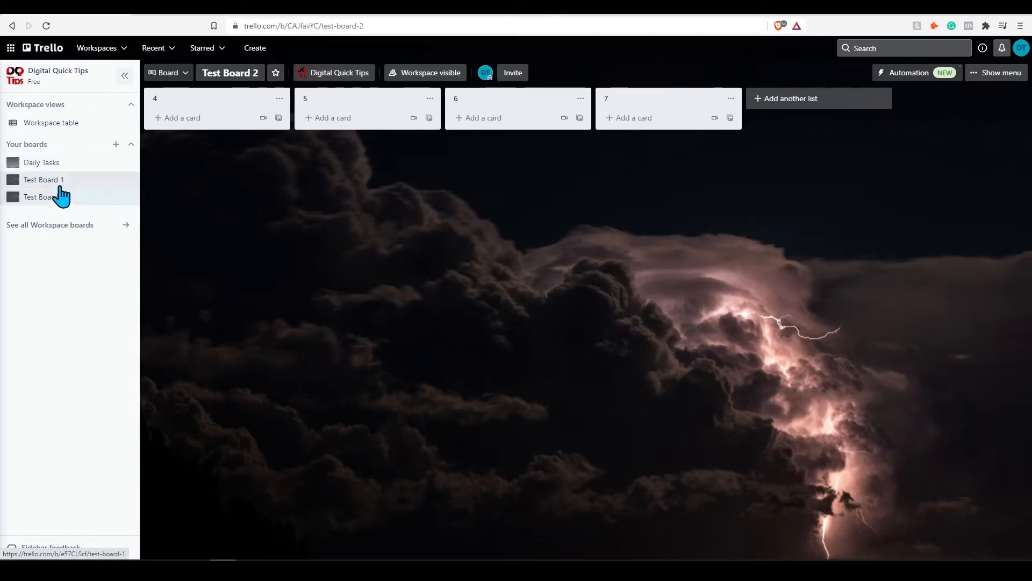
{"action": "left_click", "coordinate": [41, 162]}
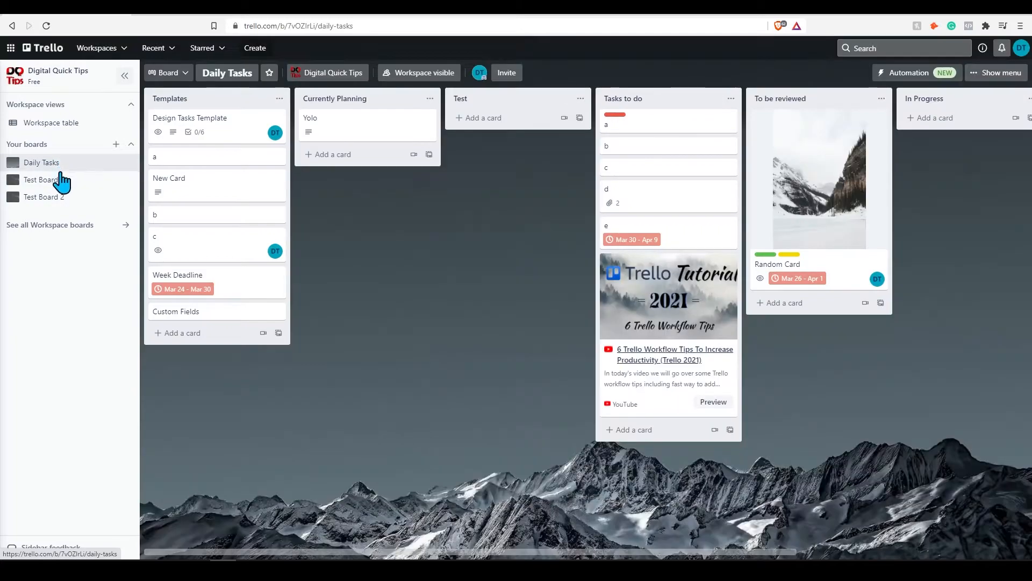
{"action": "left_click", "coordinate": [44, 179]}
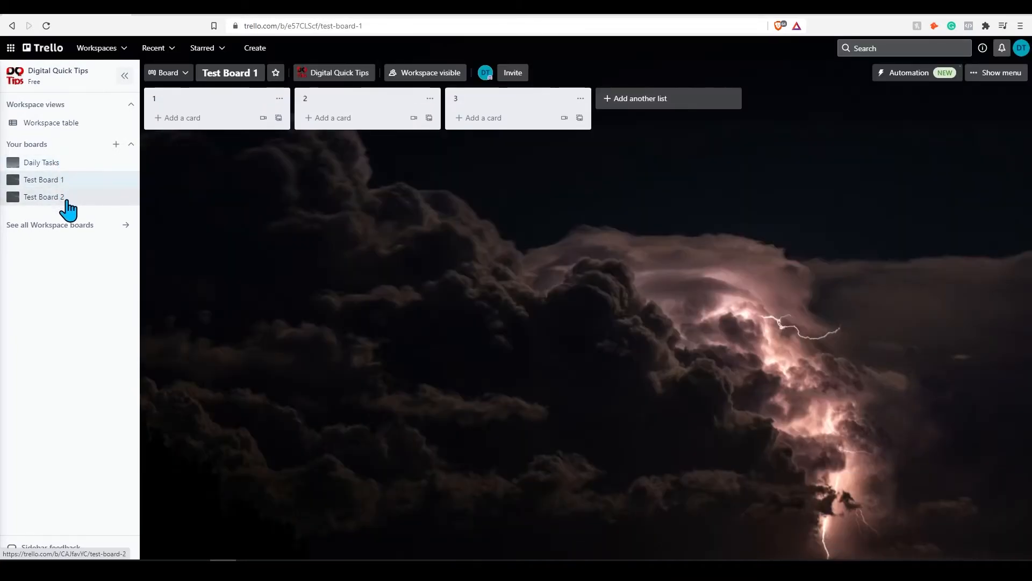
{"action": "left_click", "coordinate": [44, 197]}
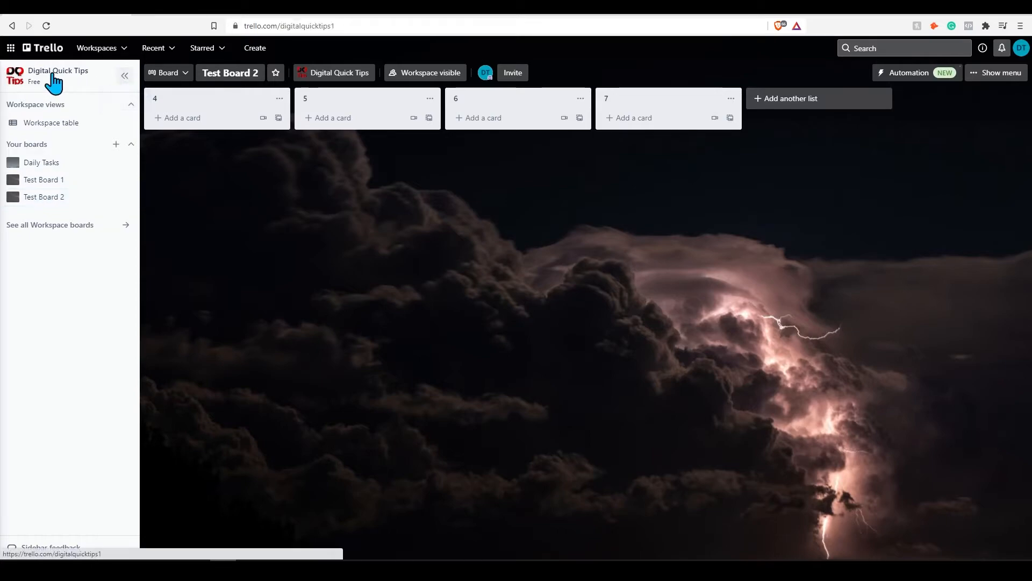
Select Digital Quick Tips at the top of the sidebar to view its boards.
{"action": "left_click", "coordinate": [58, 73]}
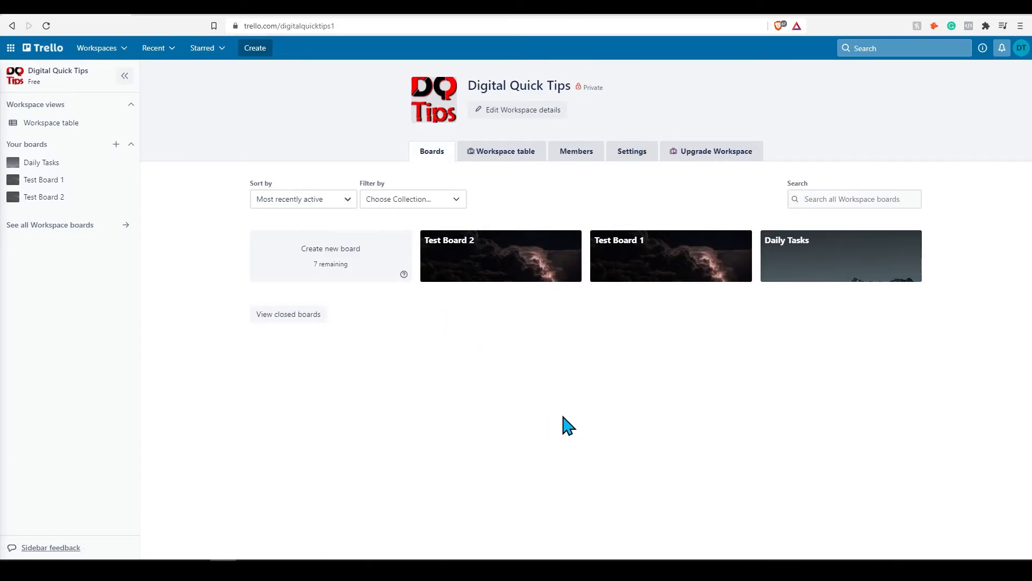
{"action": "mouse_move", "coordinate": [527, 418]}
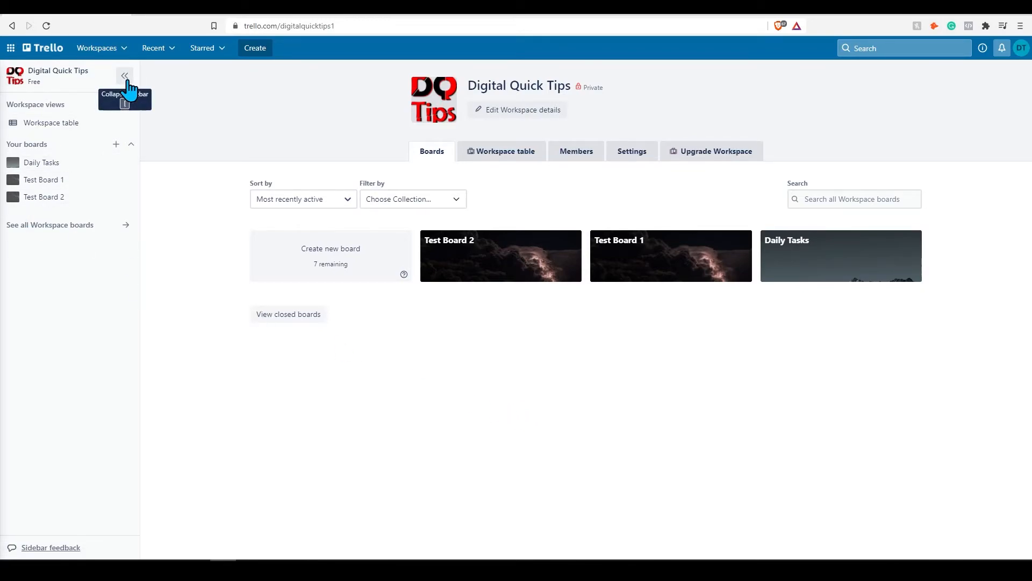
Collapse the sidebar on Test Board 1, then open and close the board menu panel.
{"action": "left_click", "coordinate": [669, 256]}
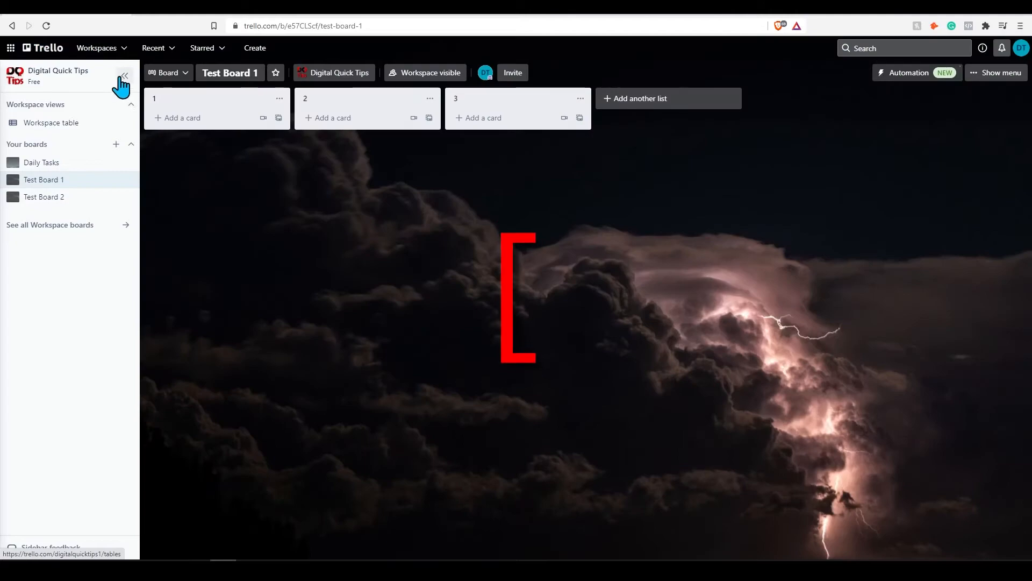
{"action": "left_click", "coordinate": [124, 72]}
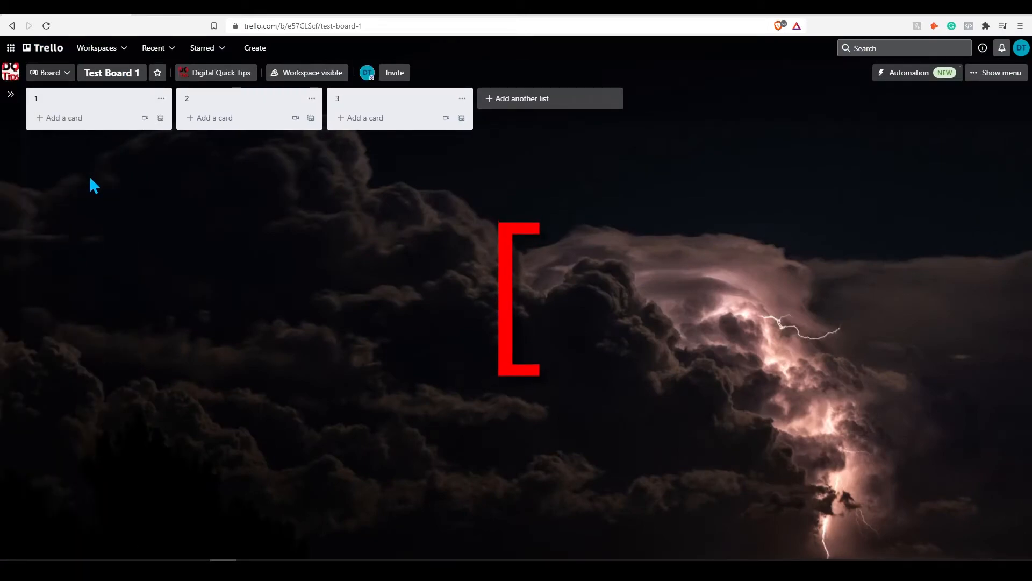
{"action": "left_click", "coordinate": [11, 93]}
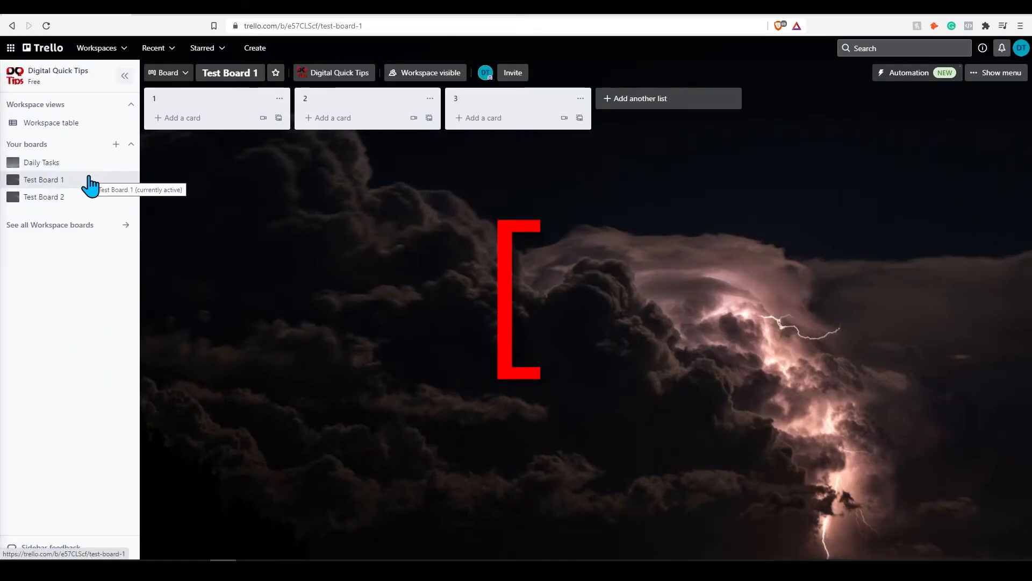
{"action": "left_click", "coordinate": [124, 76]}
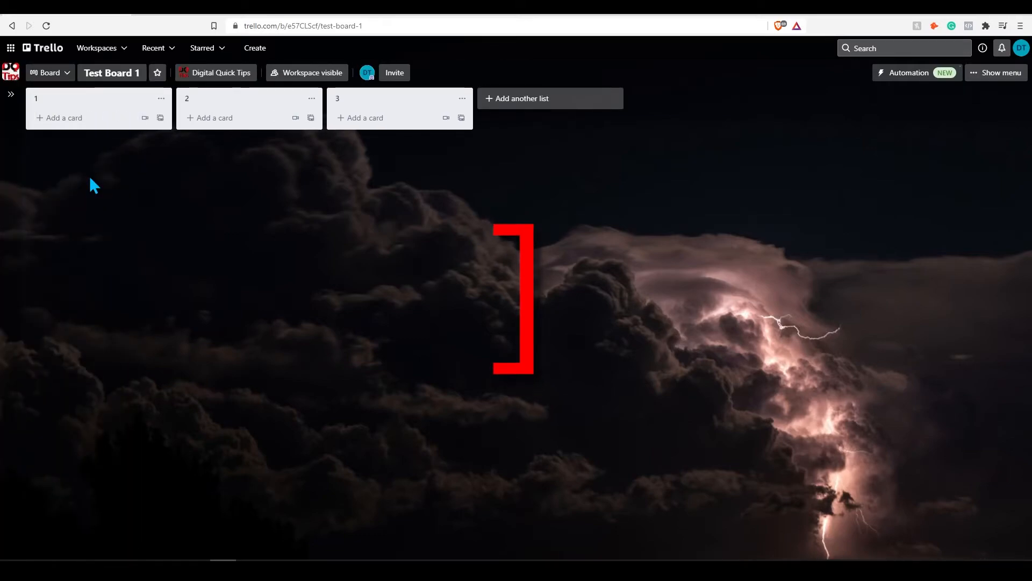
{"action": "left_click", "coordinate": [997, 72]}
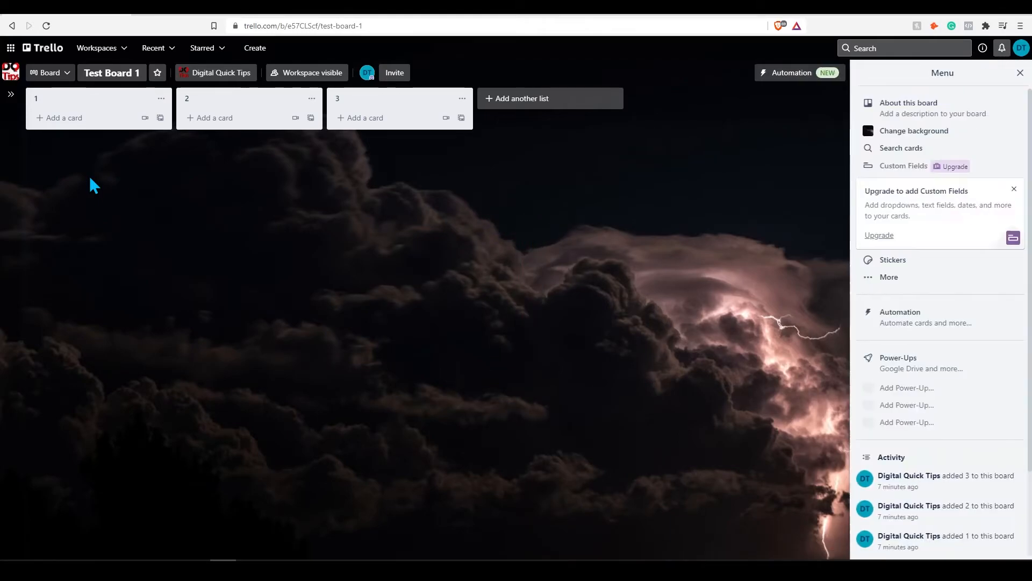
{"action": "left_click", "coordinate": [1020, 72]}
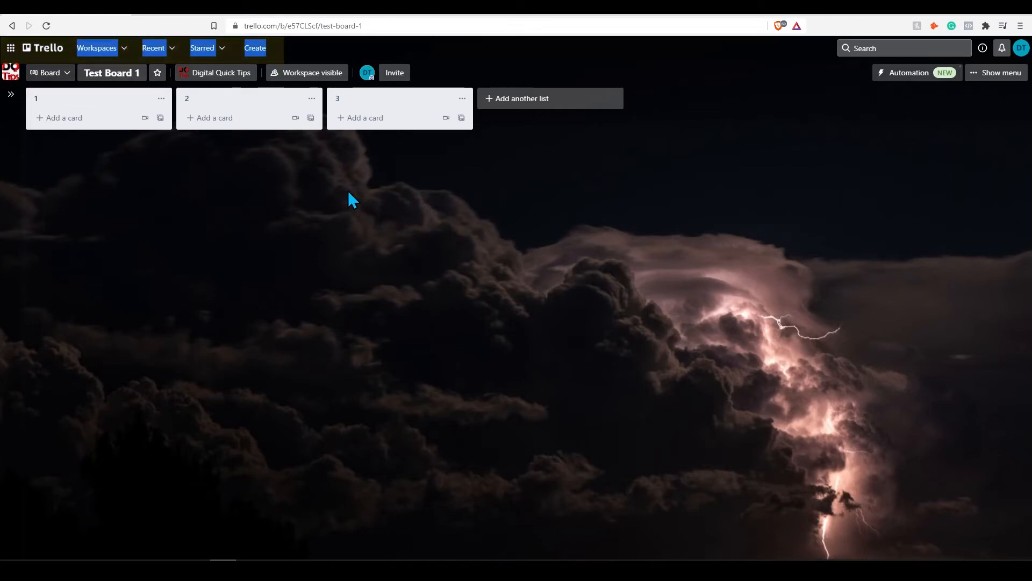
{"action": "mouse_move", "coordinate": [249, 217]}
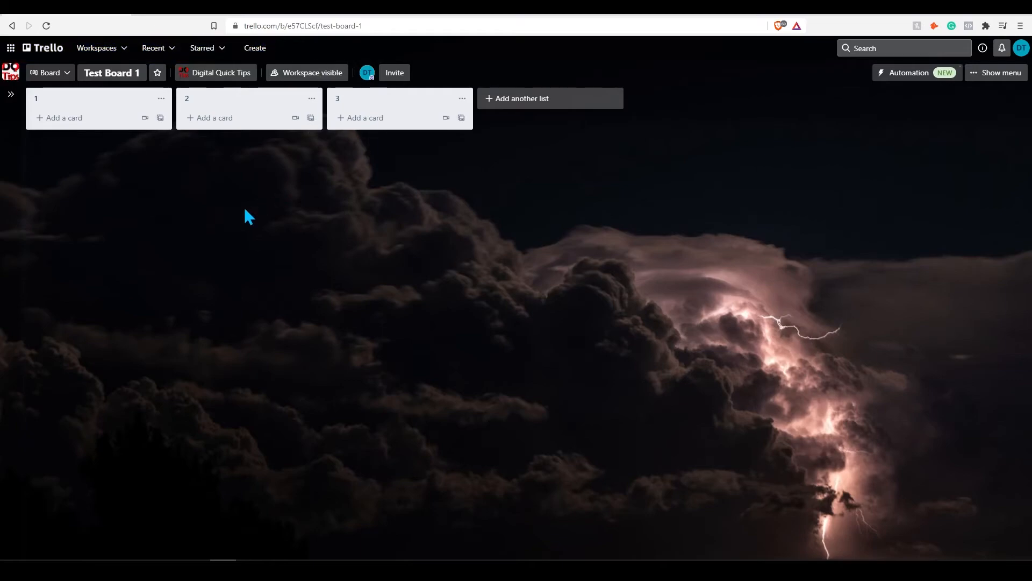
Reopen Test Board 1 from Recently viewed and toggle the sidebar until it stays expanded.
{"action": "left_click", "coordinate": [43, 47]}
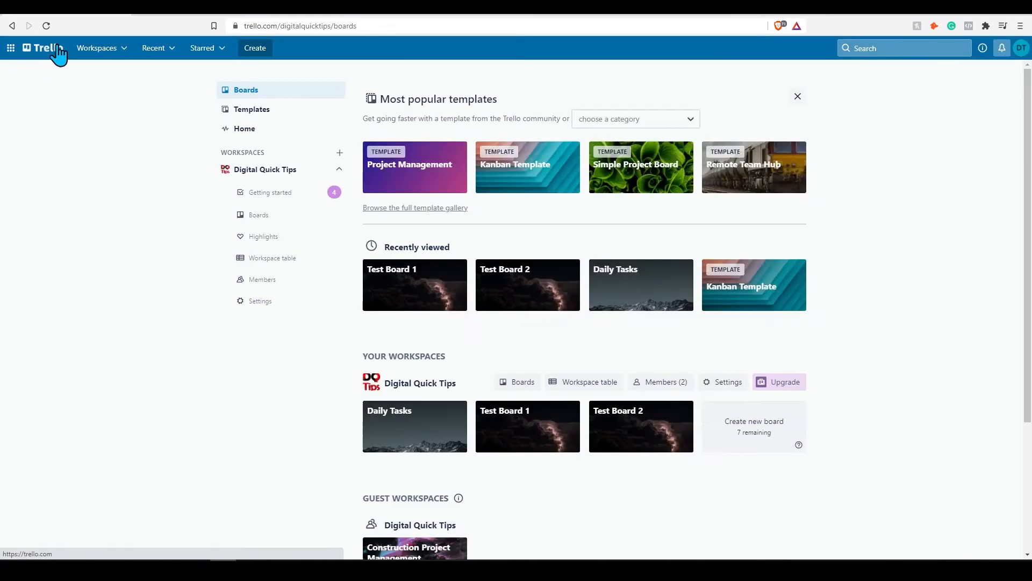
{"action": "left_click", "coordinate": [414, 284]}
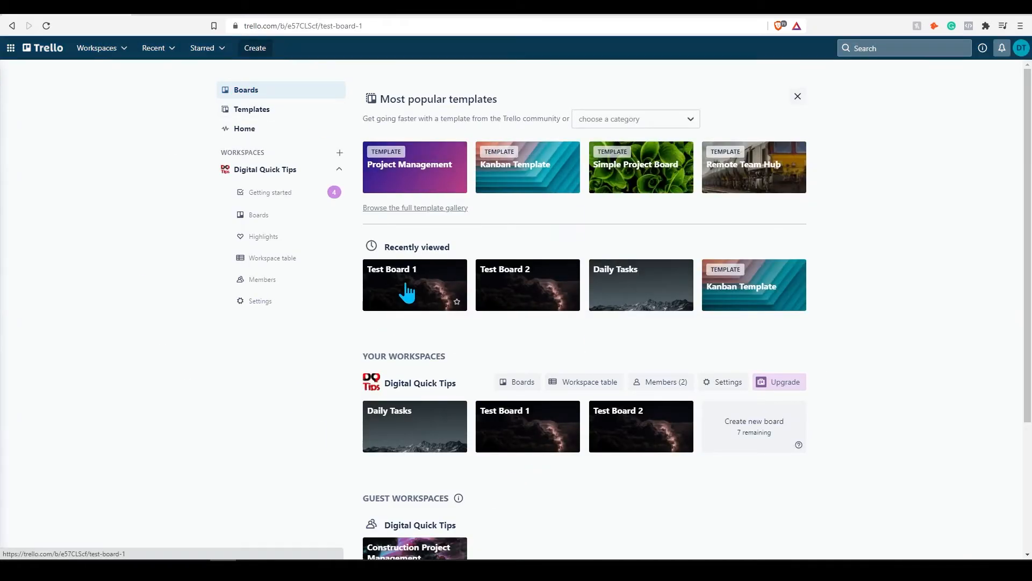
{"action": "left_click", "coordinate": [414, 284]}
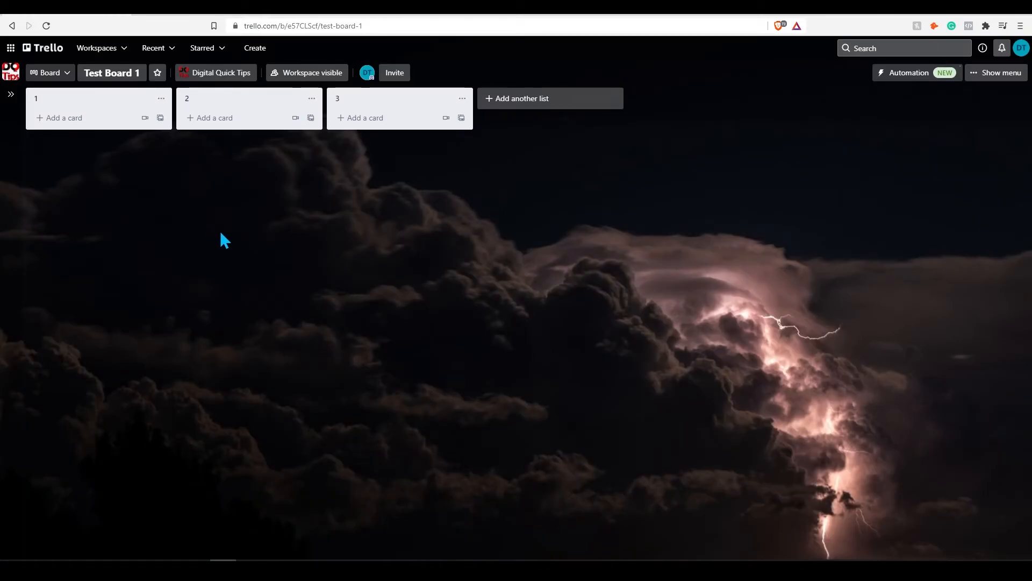
{"action": "left_click", "coordinate": [11, 94]}
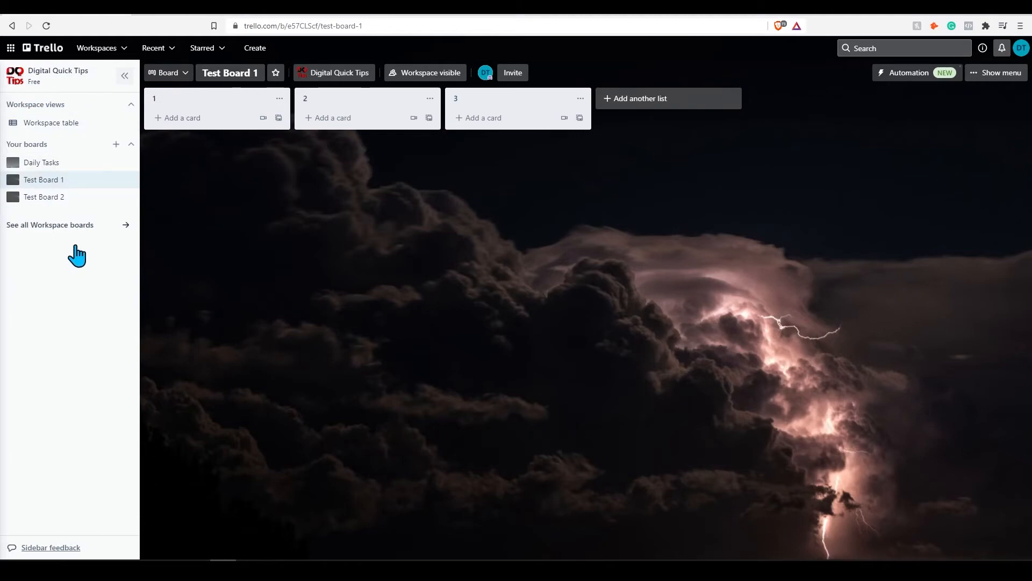
{"action": "mouse_move", "coordinate": [102, 247]}
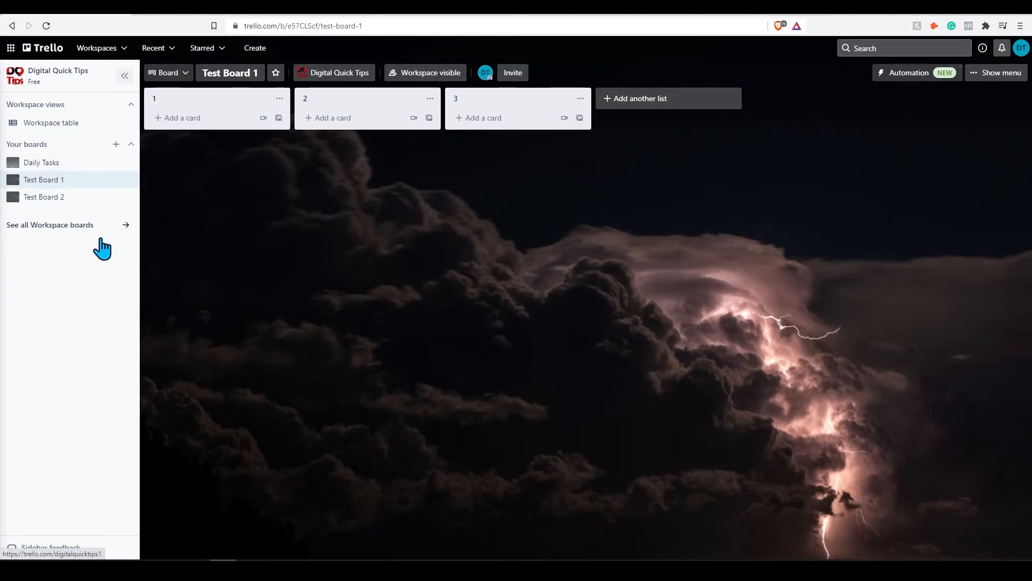
{"action": "left_click", "coordinate": [124, 76]}
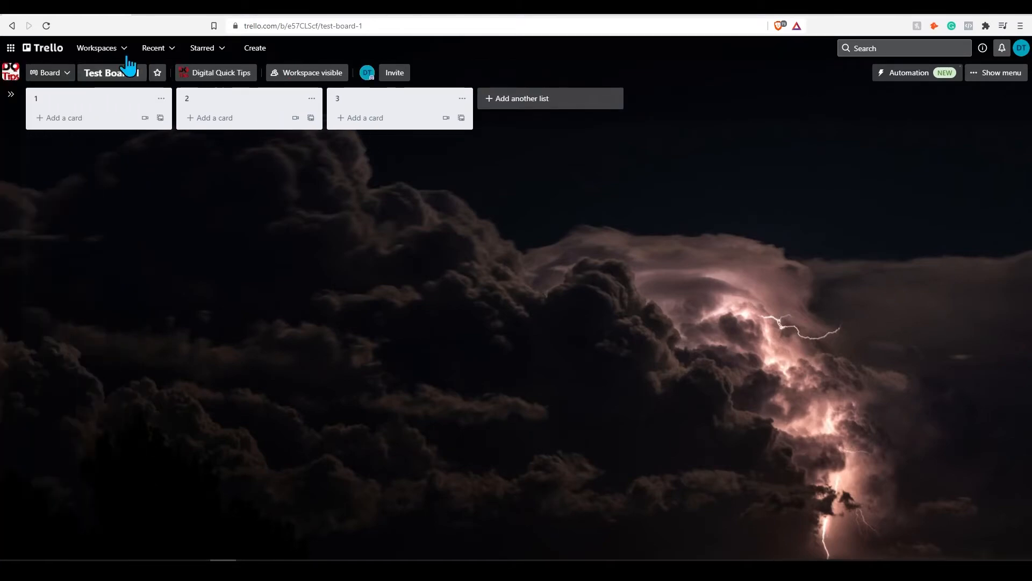
{"action": "left_click", "coordinate": [97, 47]}
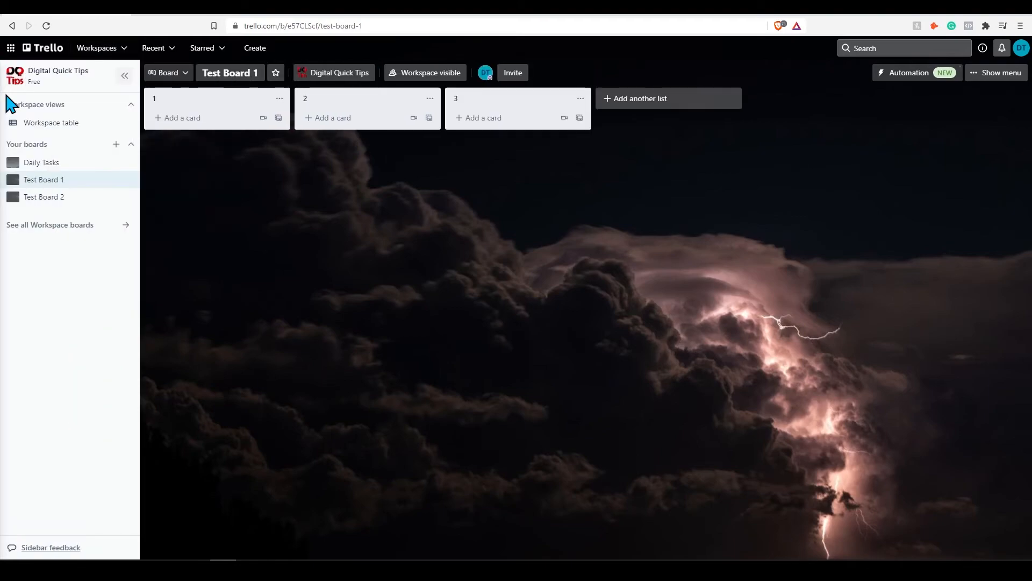
Browse the Workspaces and Recent header menus, open Test Board 1, and star it.
{"action": "left_click", "coordinate": [97, 47]}
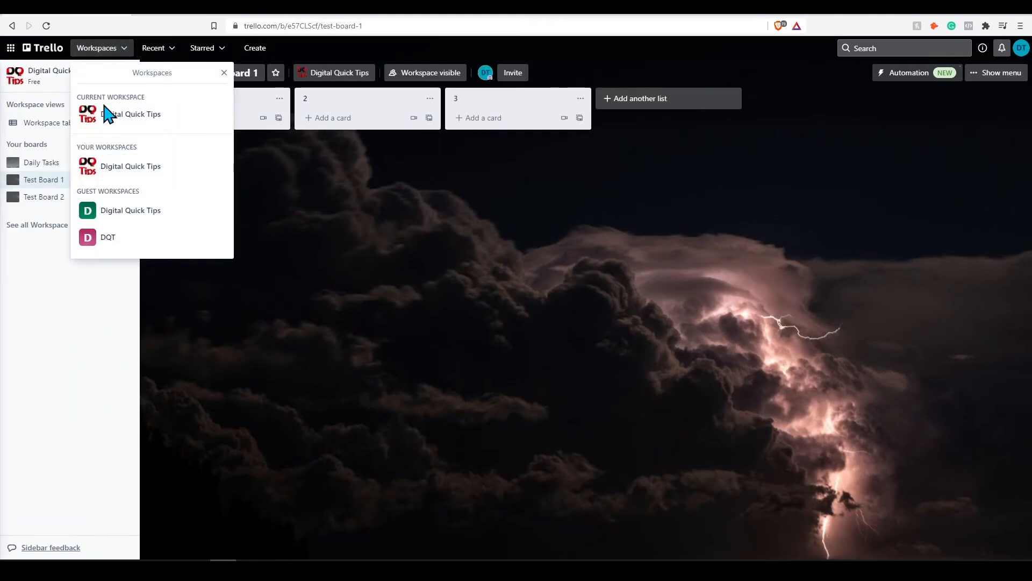
{"action": "left_click", "coordinate": [153, 47]}
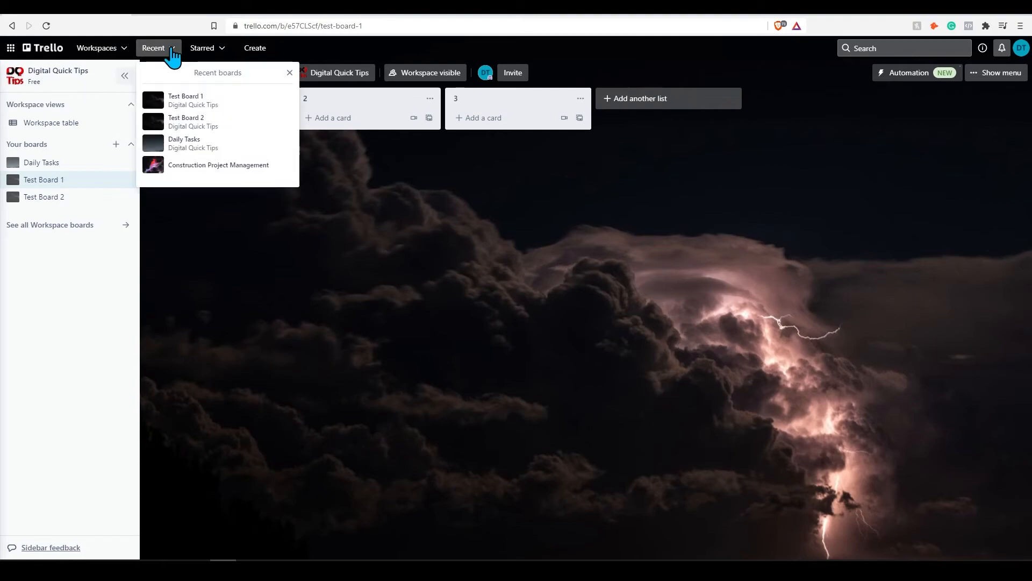
{"action": "mouse_move", "coordinate": [208, 98]}
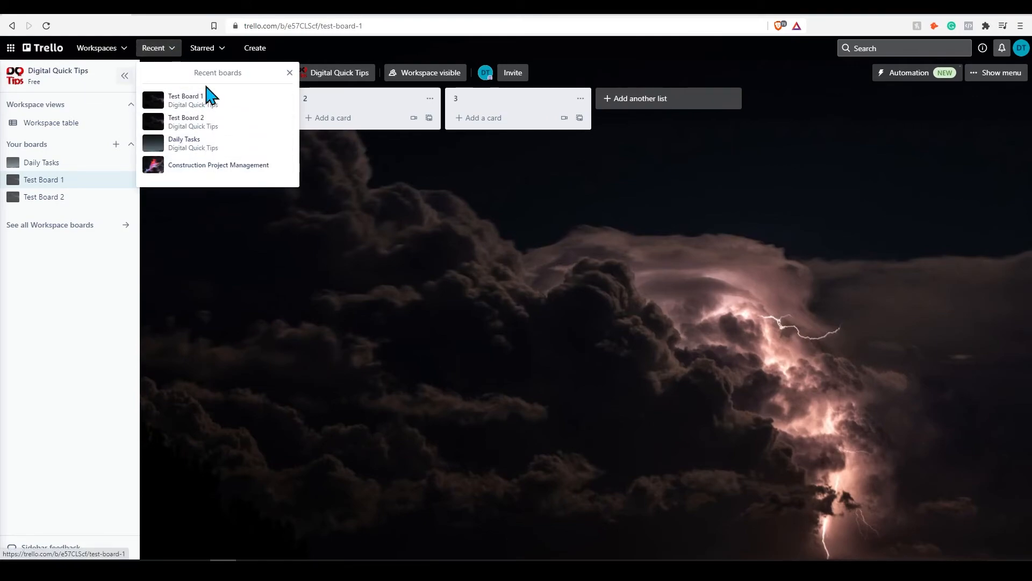
{"action": "left_click", "coordinate": [203, 47]}
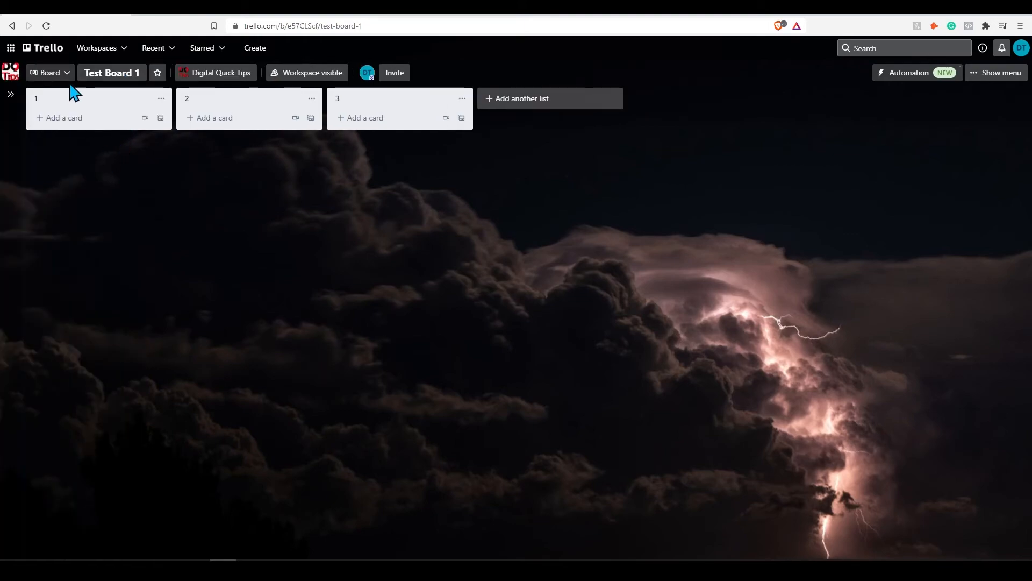
{"action": "mouse_move", "coordinate": [171, 91]}
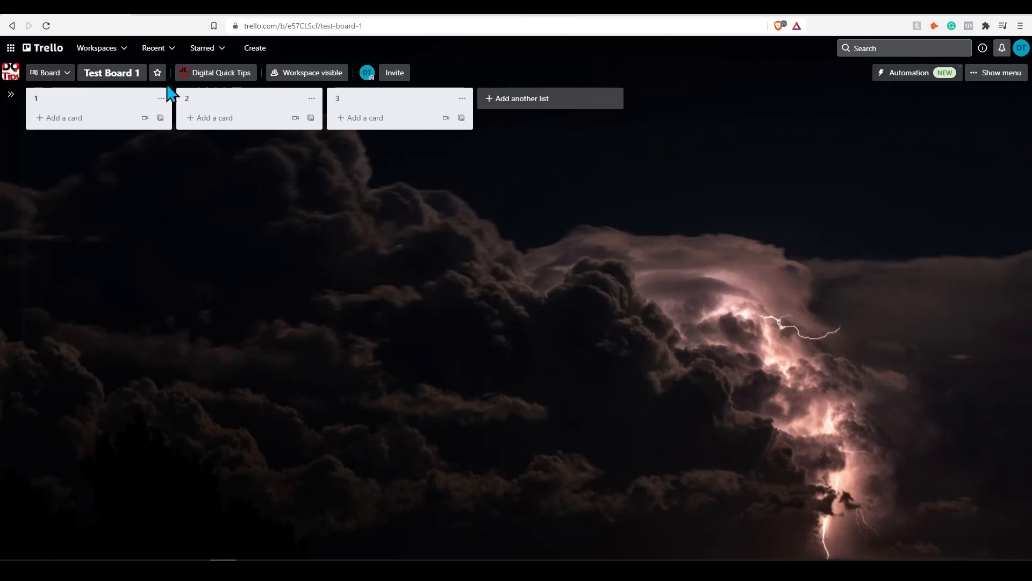
{"action": "left_click", "coordinate": [203, 47]}
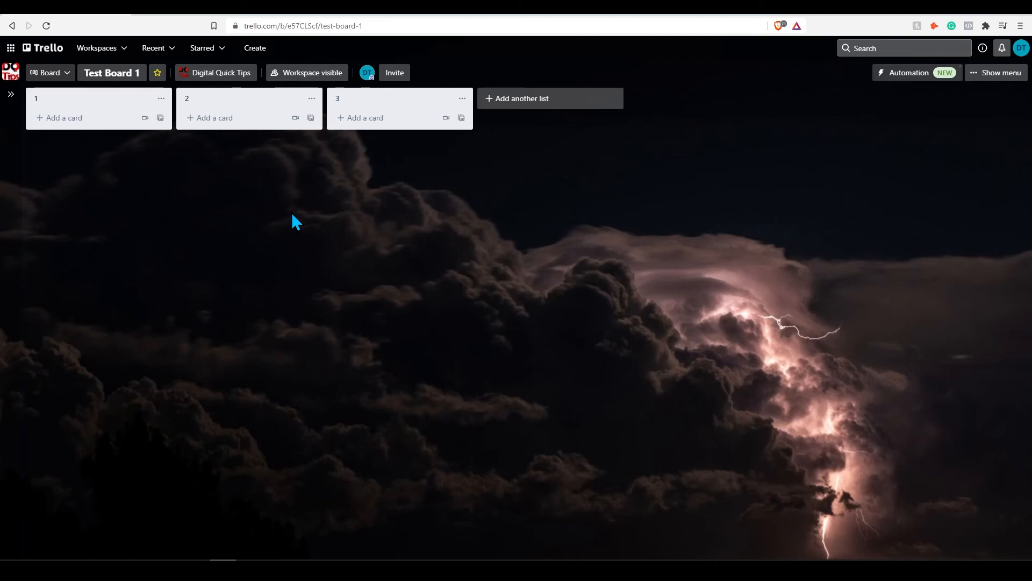
Search for 'b' to preview matching boards, then expand the workspace sidebar.
{"action": "left_click", "coordinate": [902, 48]}
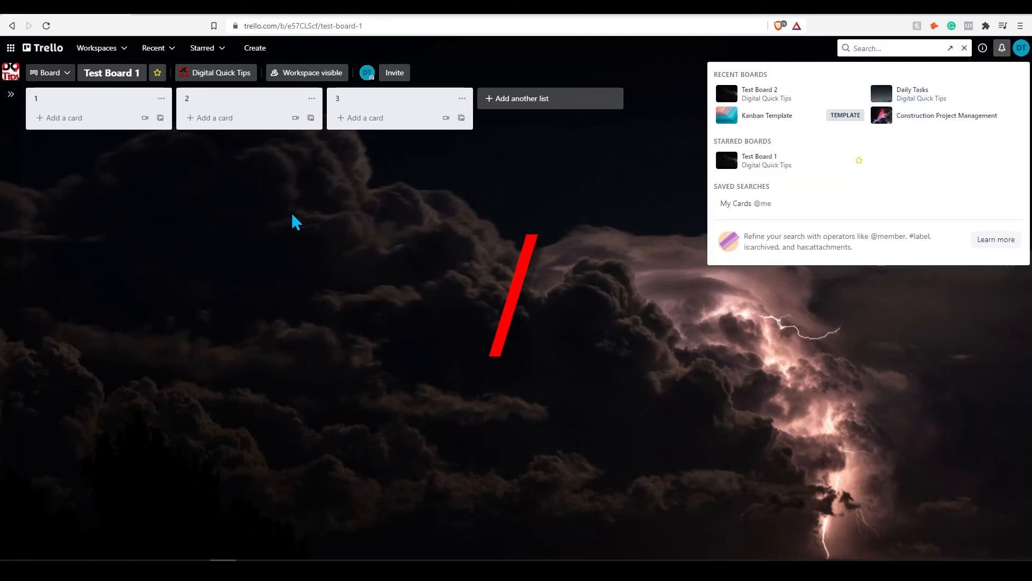
{"action": "type", "text": "b"}
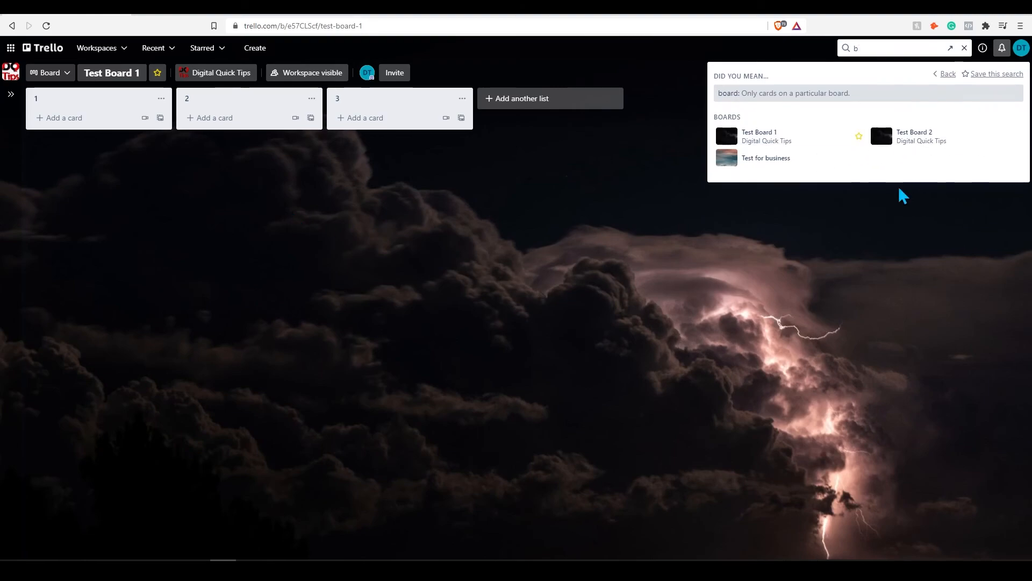
{"action": "mouse_move", "coordinate": [831, 179]}
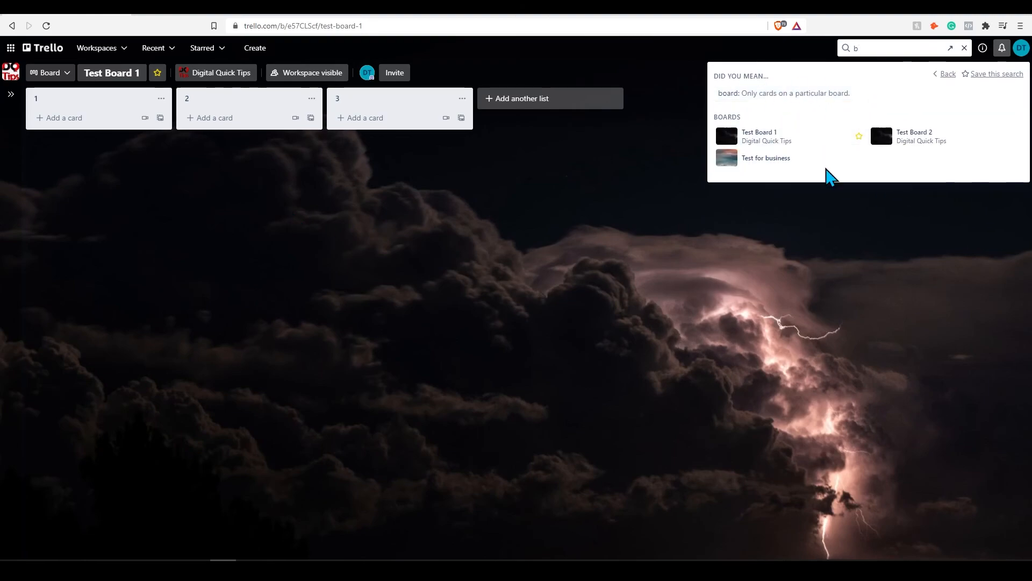
{"action": "mouse_move", "coordinate": [606, 197]}
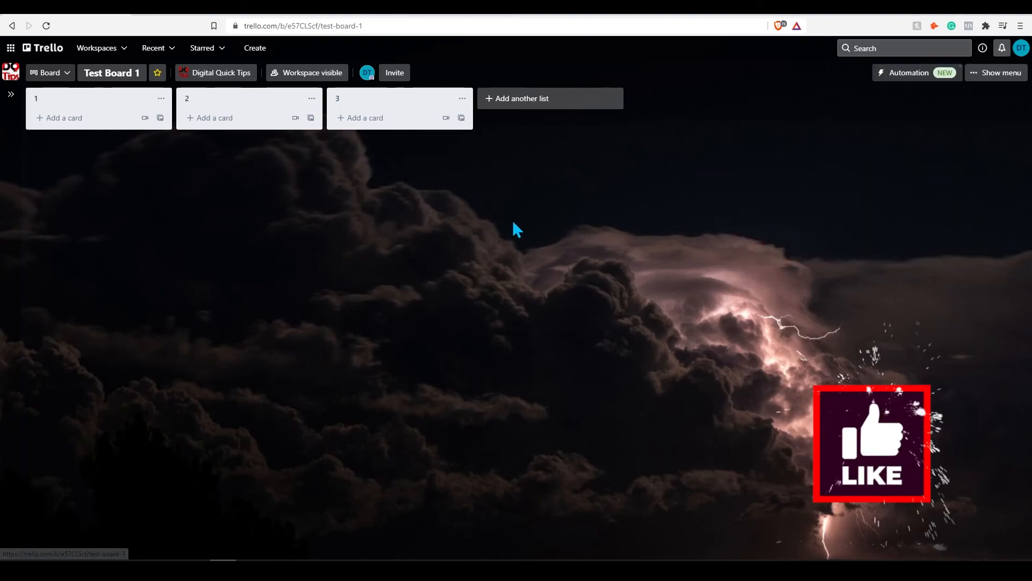
{"action": "left_click", "coordinate": [11, 94]}
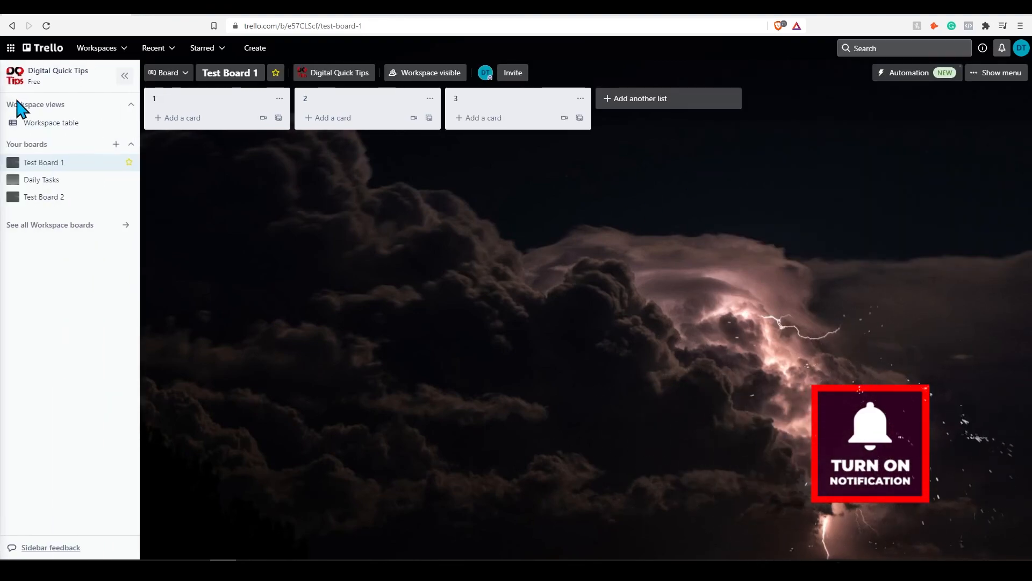